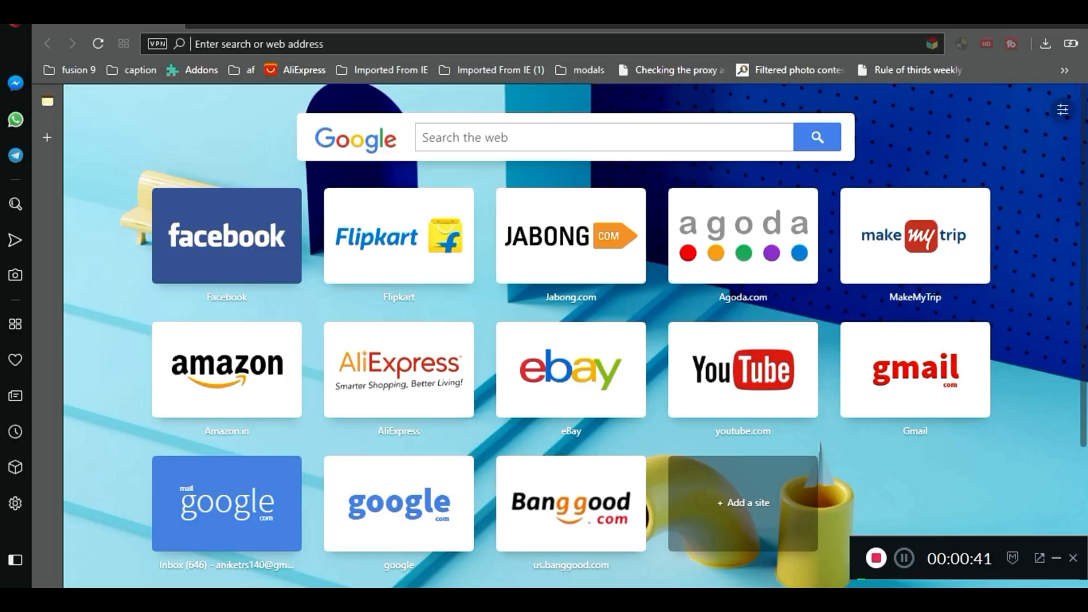
{"action": "mouse_move", "coordinate": [1010, 43]}
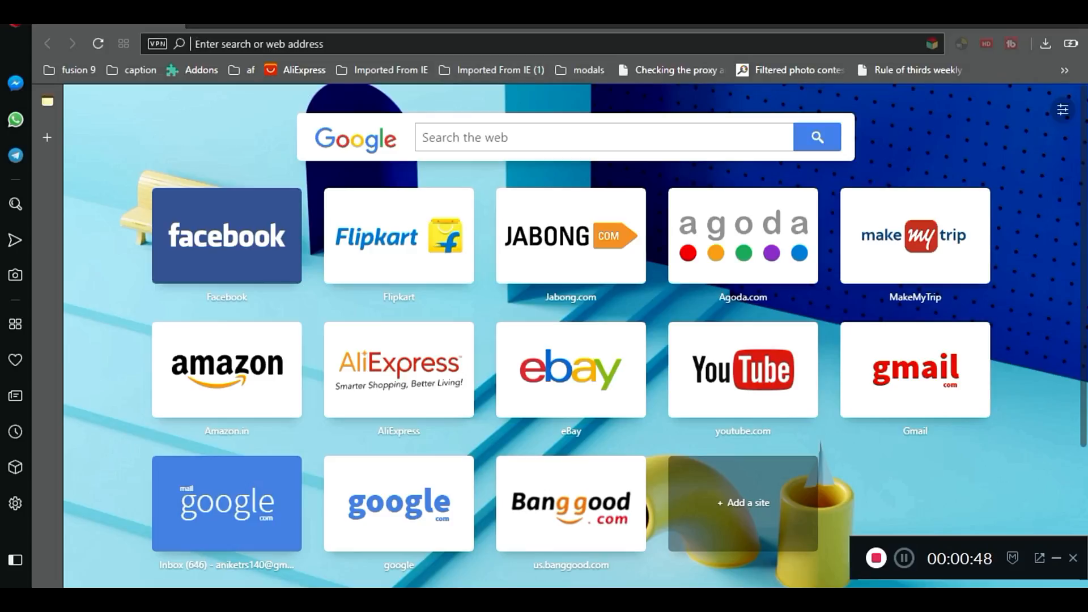
Show the context menu of an extension icon on the toolbar.
{"action": "left_click", "coordinate": [259, 43]}
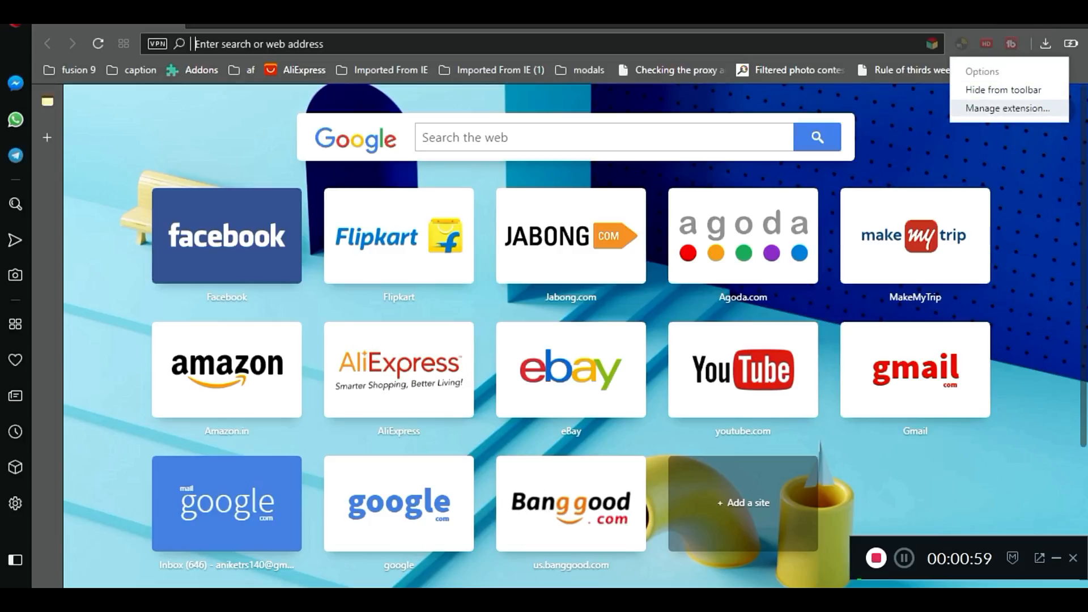
Open the extensions manager, then load the shortened zipansion download link.
{"action": "left_click", "coordinate": [1009, 108]}
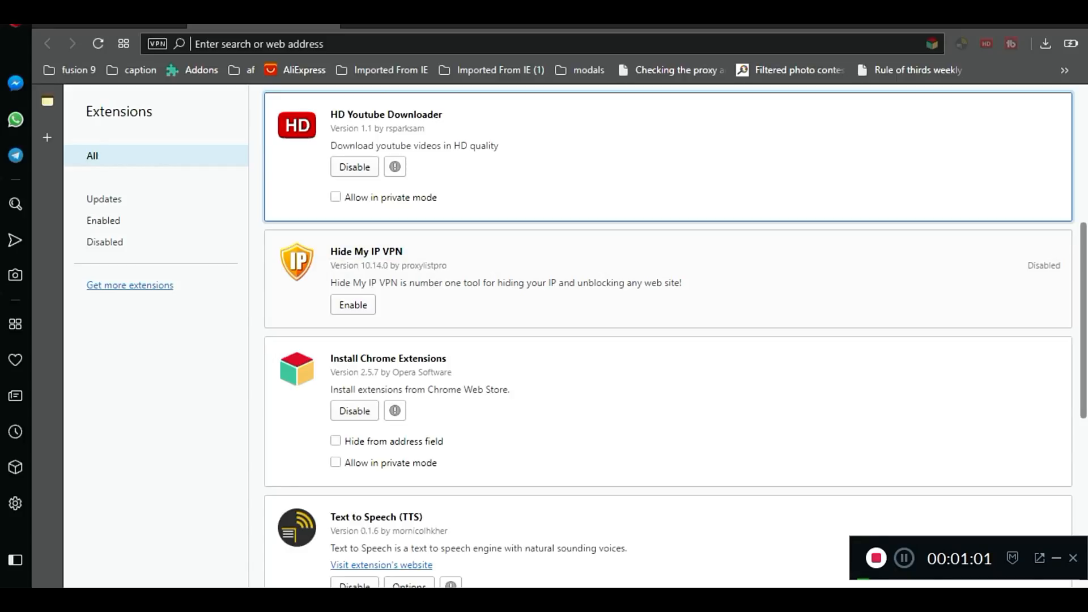
{"action": "left_click", "coordinate": [130, 286]}
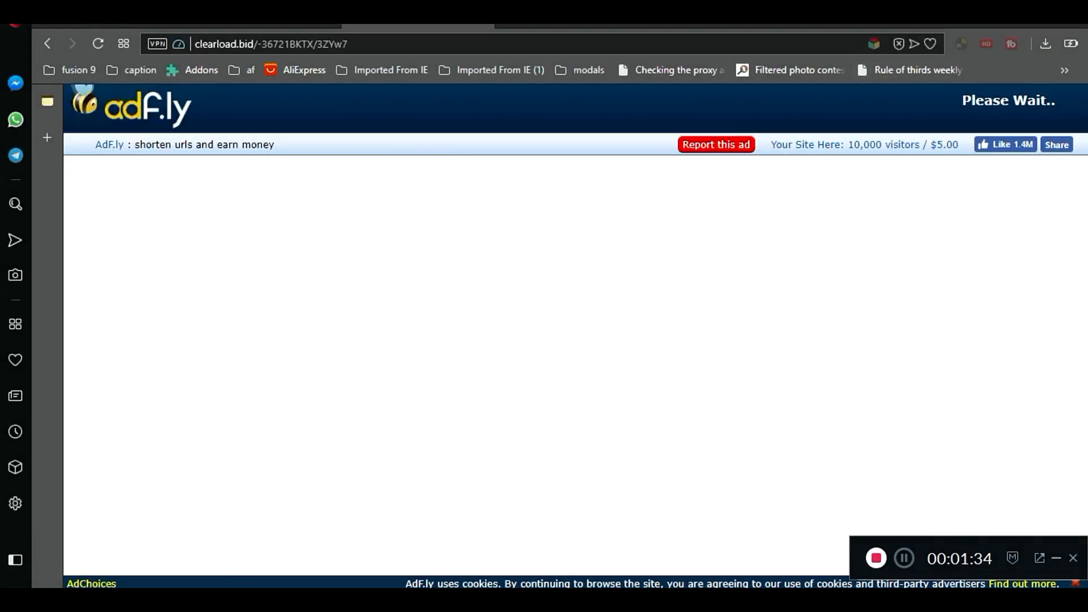
Skip the adf.ly ad to reach the Install Chrome Extensions add-on page.
{"action": "left_click", "coordinate": [898, 44]}
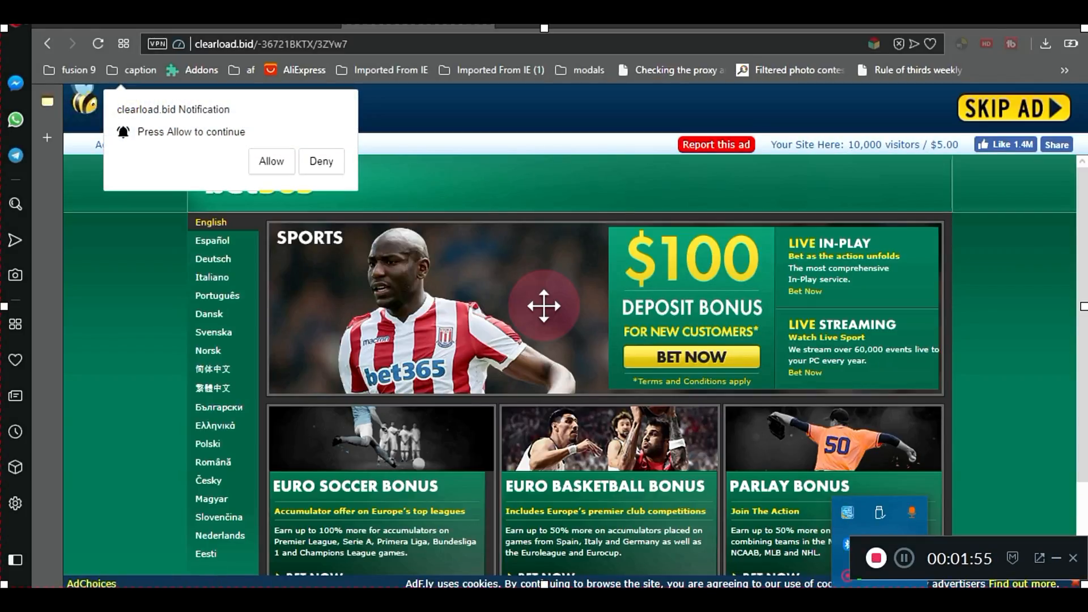
{"action": "left_click", "coordinate": [321, 161]}
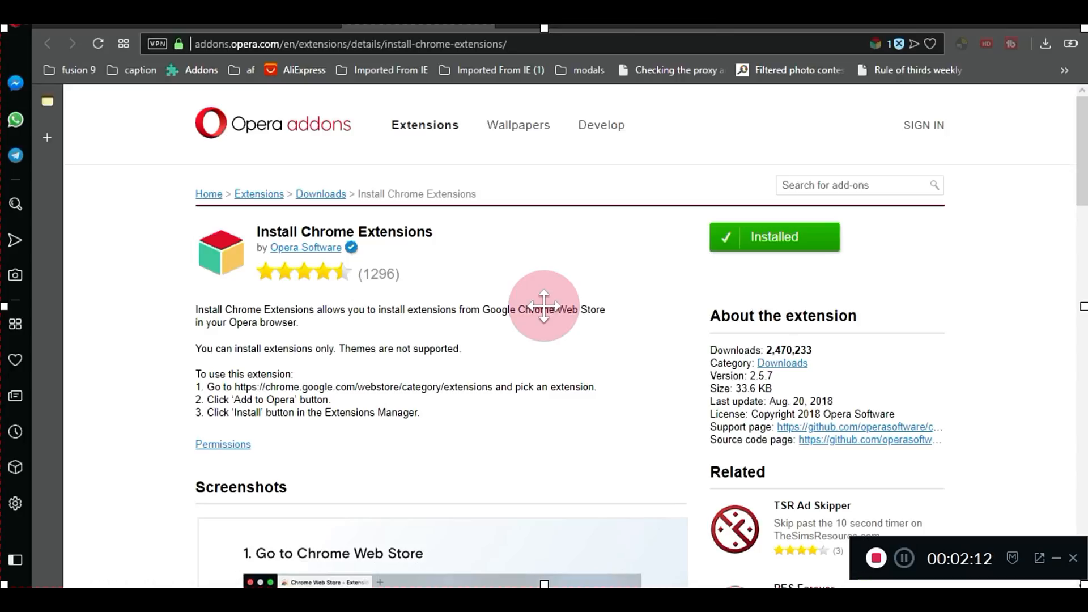
Open the New Text Document note in Notepad.
{"action": "double_click", "coordinate": [343, 231]}
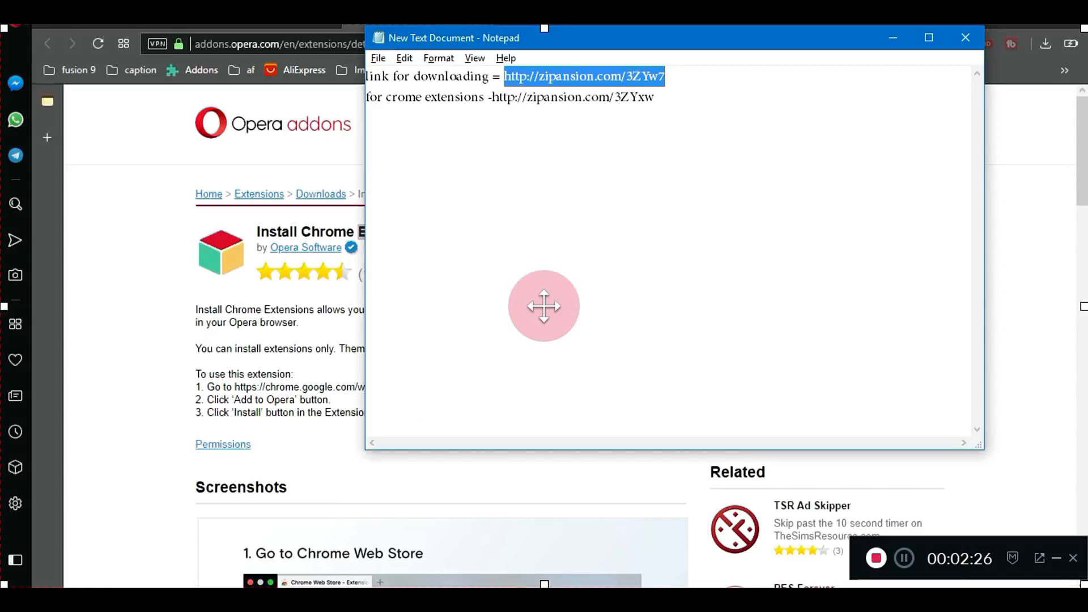
Open the second zipansion link and skip its ad to the Extensions page.
{"action": "left_click", "coordinate": [498, 97]}
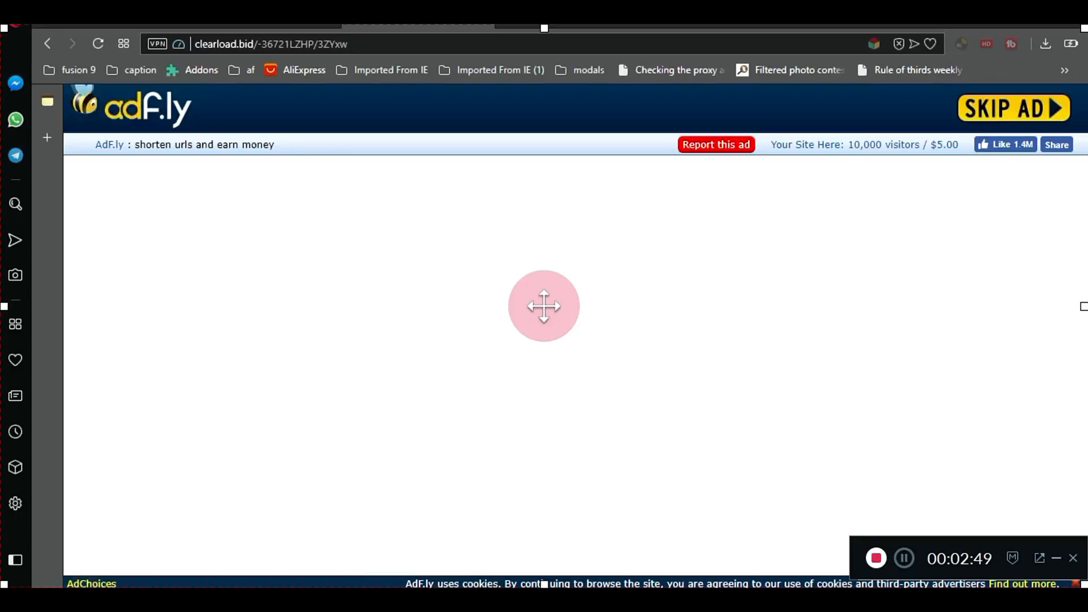
{"action": "left_click", "coordinate": [1012, 108]}
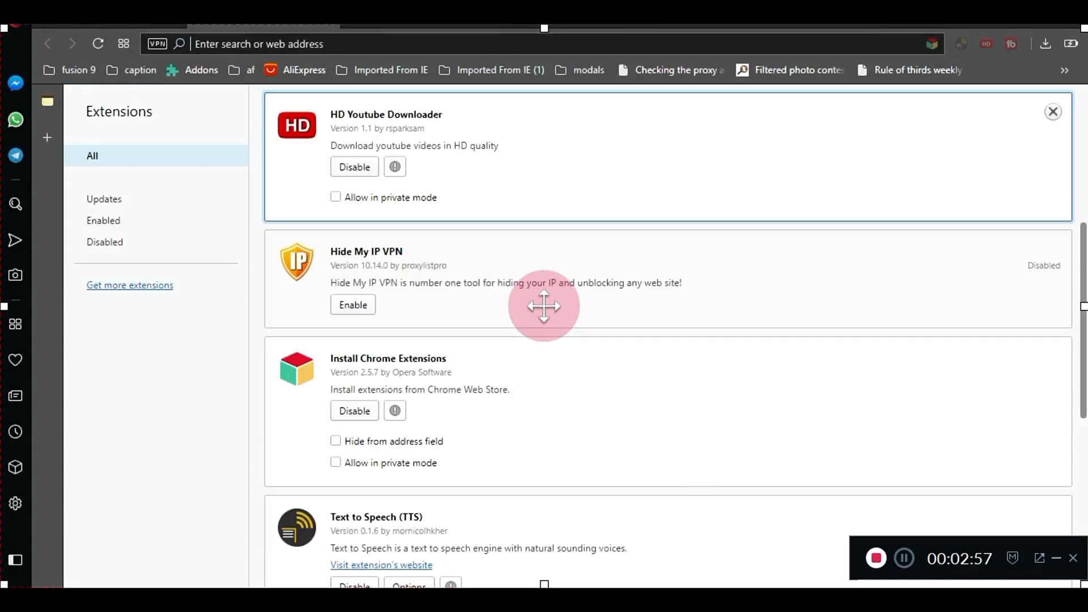
Browse the Chrome Web Store catalogue and open the Grammarly for Chrome page.
{"action": "left_click", "coordinate": [129, 285]}
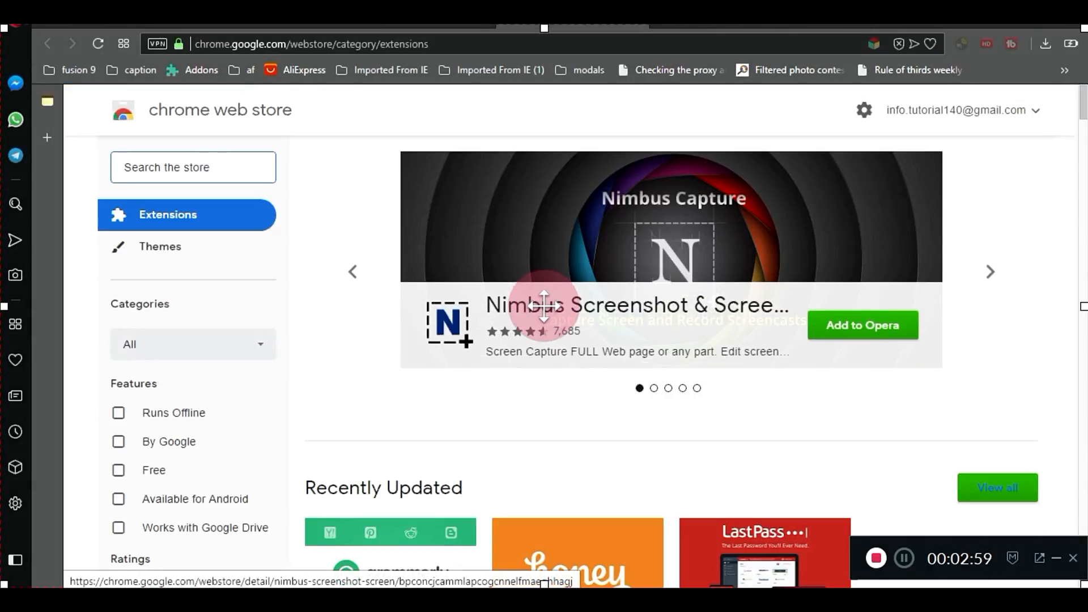
{"action": "scroll", "scroll_direction": "down", "scroll_amount": 3}
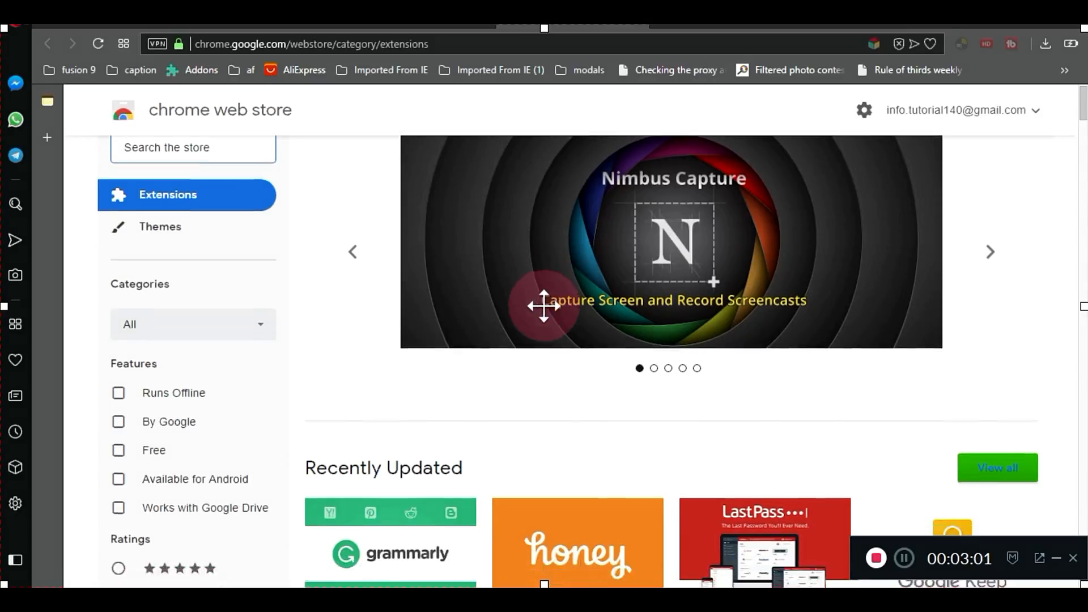
{"action": "scroll", "scroll_direction": "down", "scroll_amount": 3}
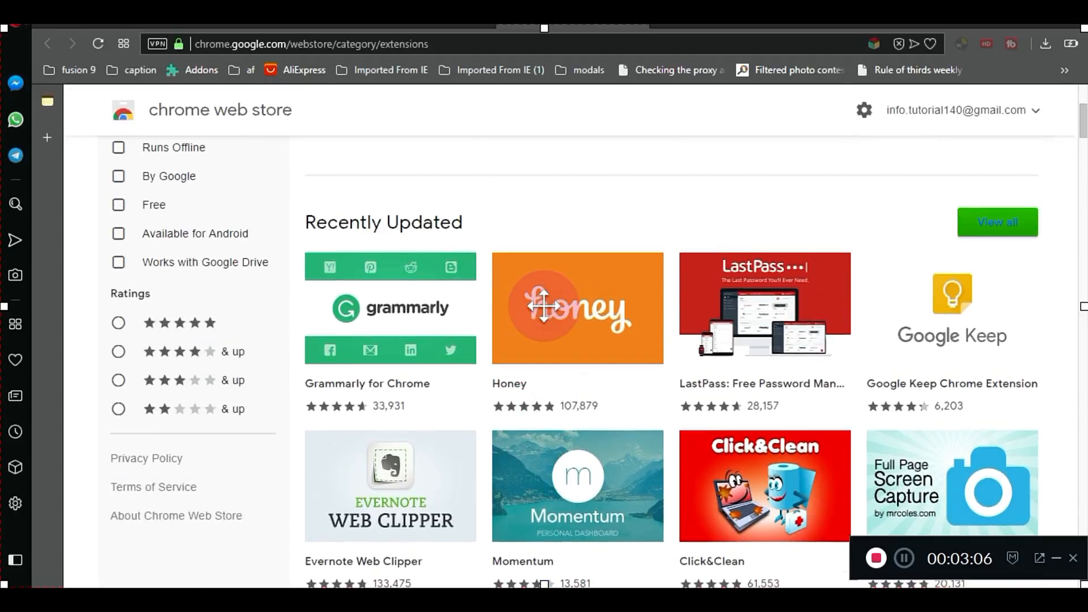
{"action": "scroll", "scroll_direction": "down", "scroll_amount": 3}
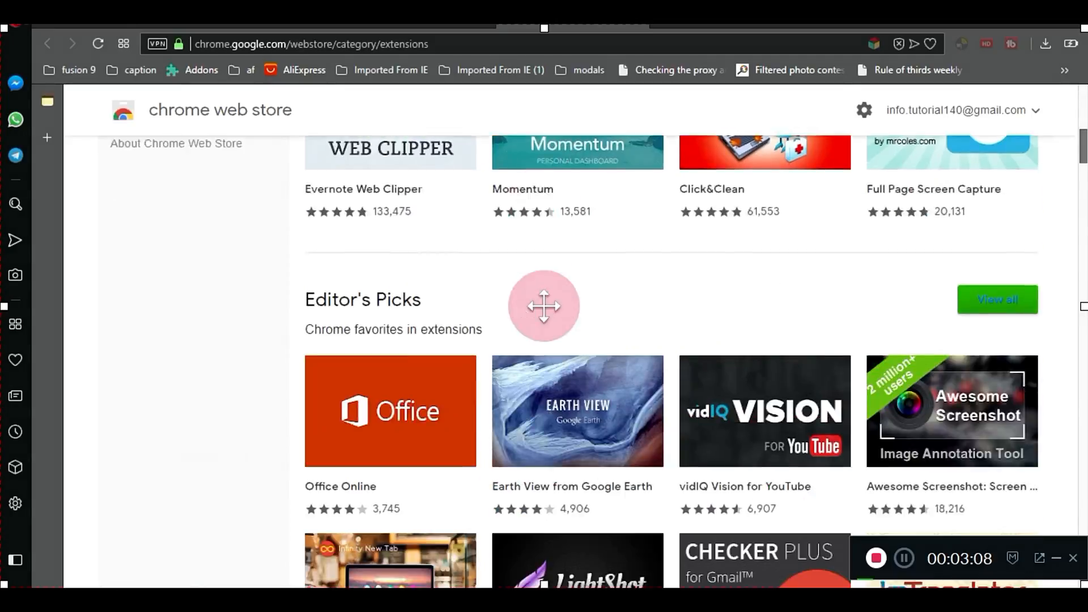
{"action": "scroll", "scroll_direction": "down", "scroll_amount": 3}
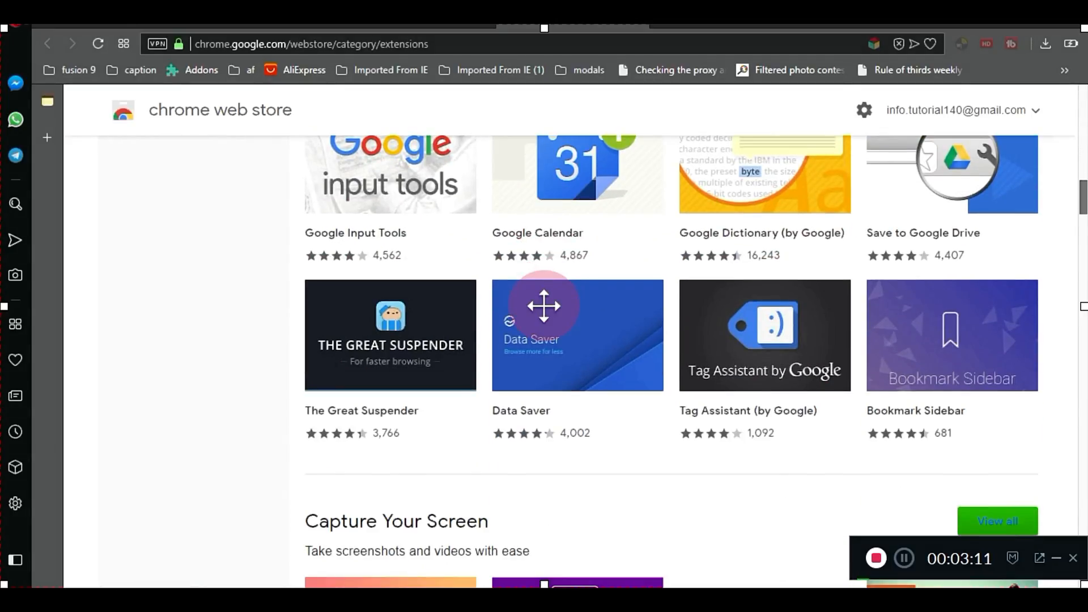
{"action": "scroll", "scroll_direction": "up", "scroll_amount": 3}
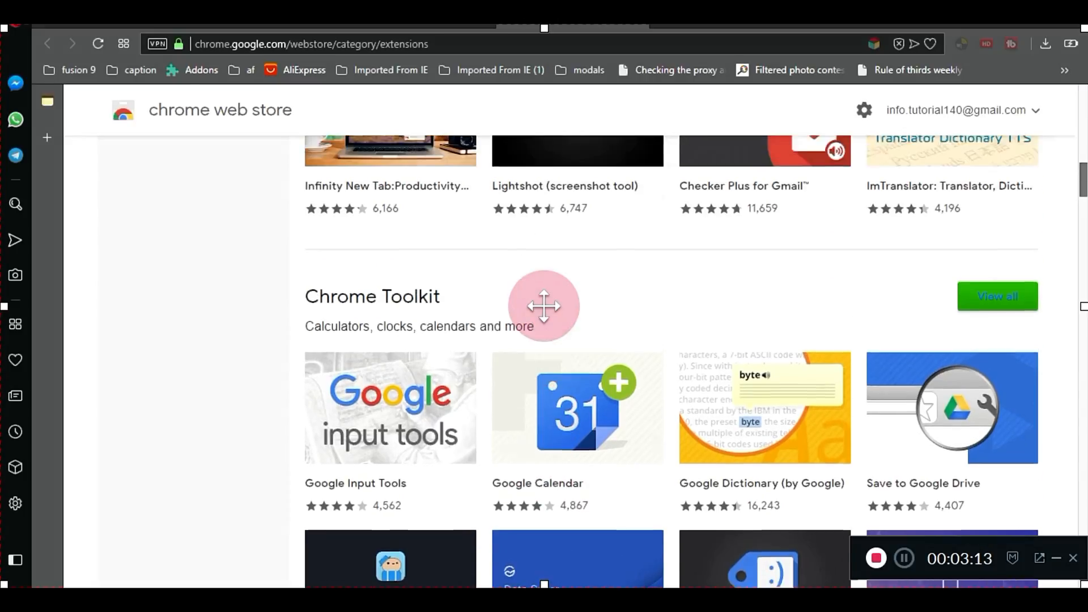
{"action": "scroll", "scroll_direction": "up", "scroll_amount": 3}
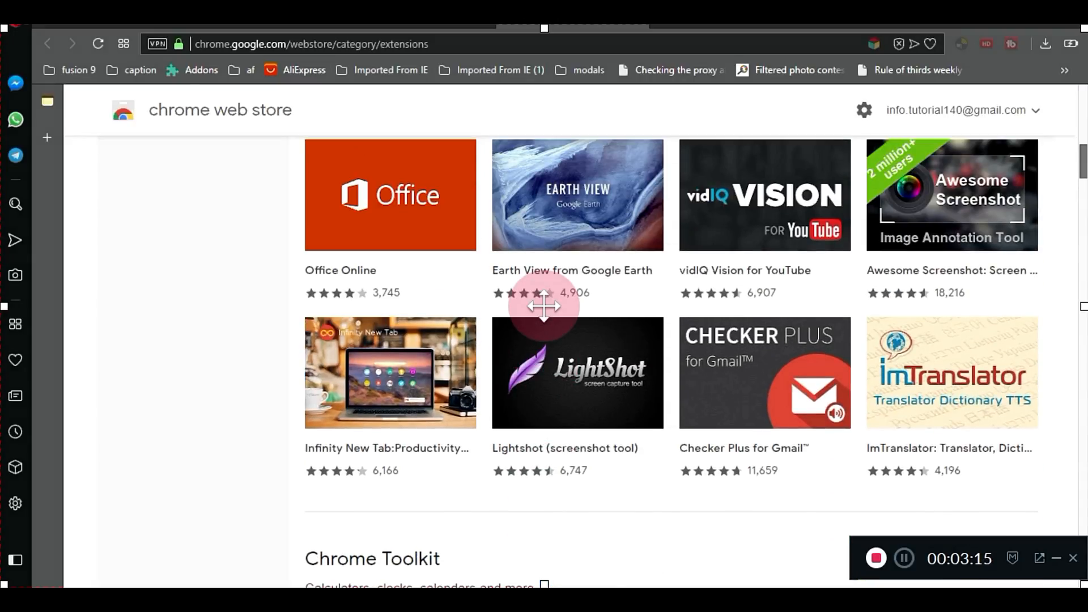
{"action": "scroll", "scroll_direction": "up", "scroll_amount": 3}
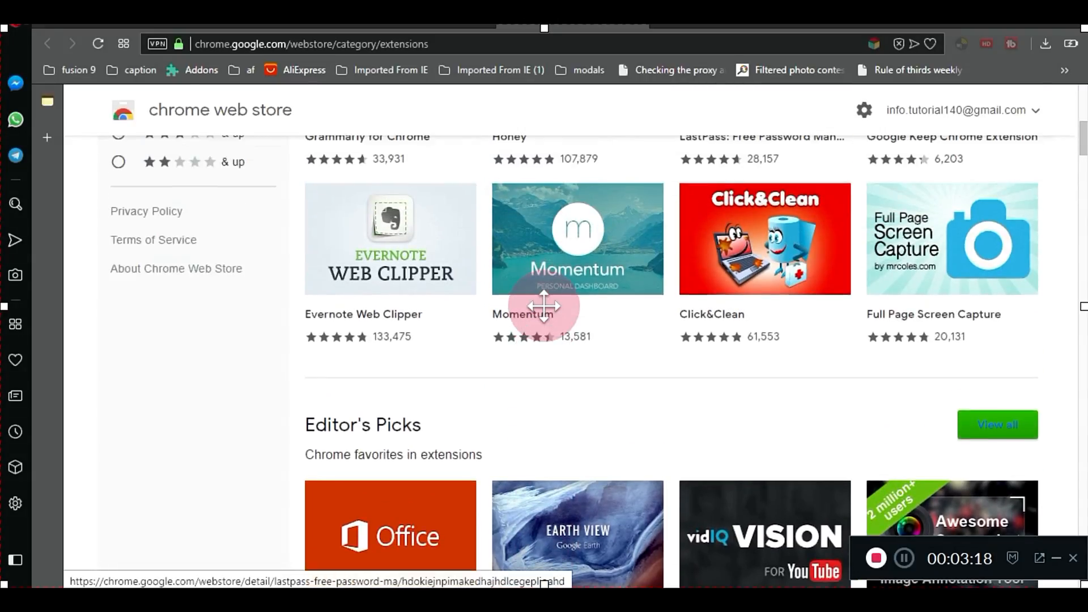
{"action": "scroll", "scroll_direction": "up", "scroll_amount": 3}
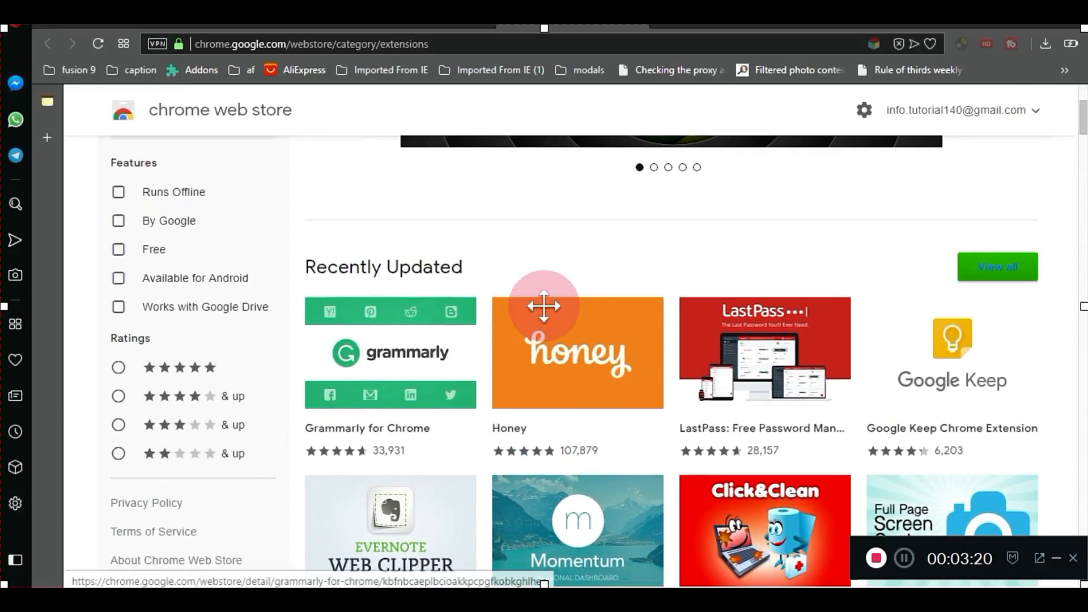
{"action": "left_click", "coordinate": [390, 352]}
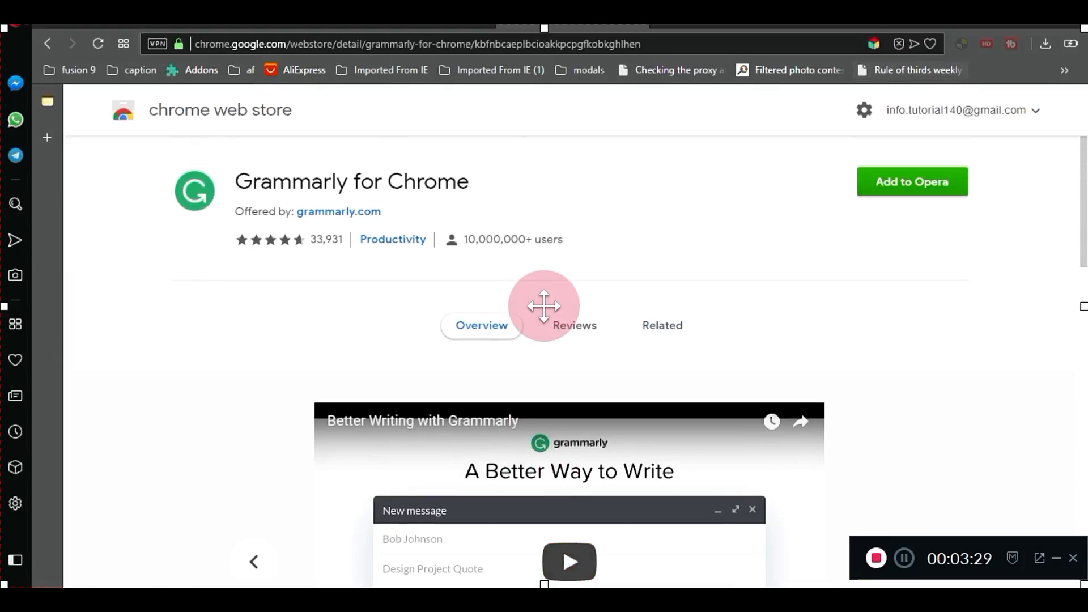
Add Grammarly for Chrome to Opera and acknowledge the install notice.
{"action": "left_click", "coordinate": [912, 181]}
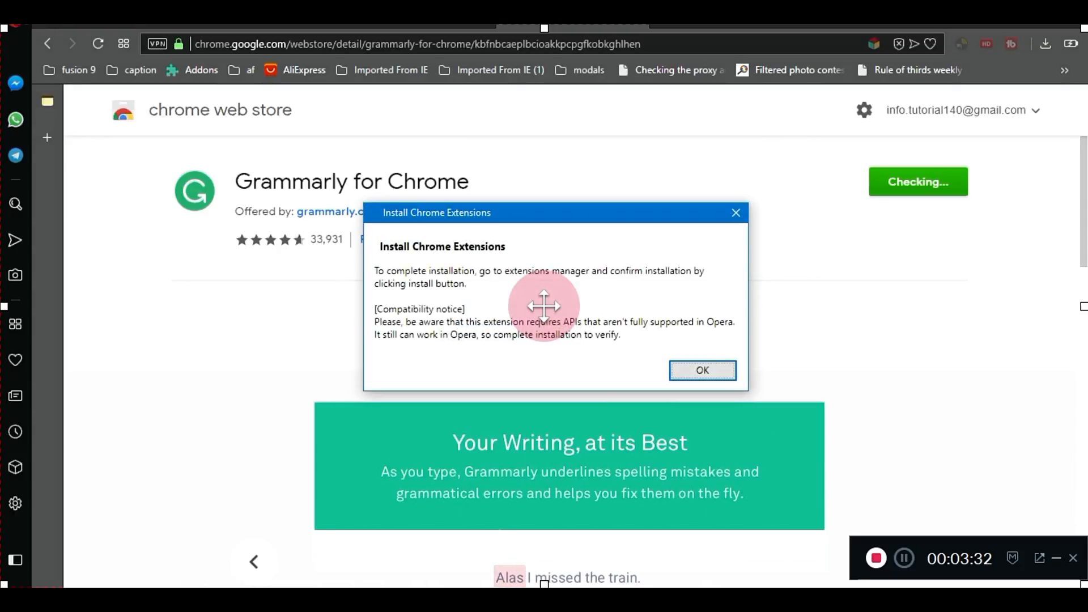
{"action": "left_click", "coordinate": [701, 370]}
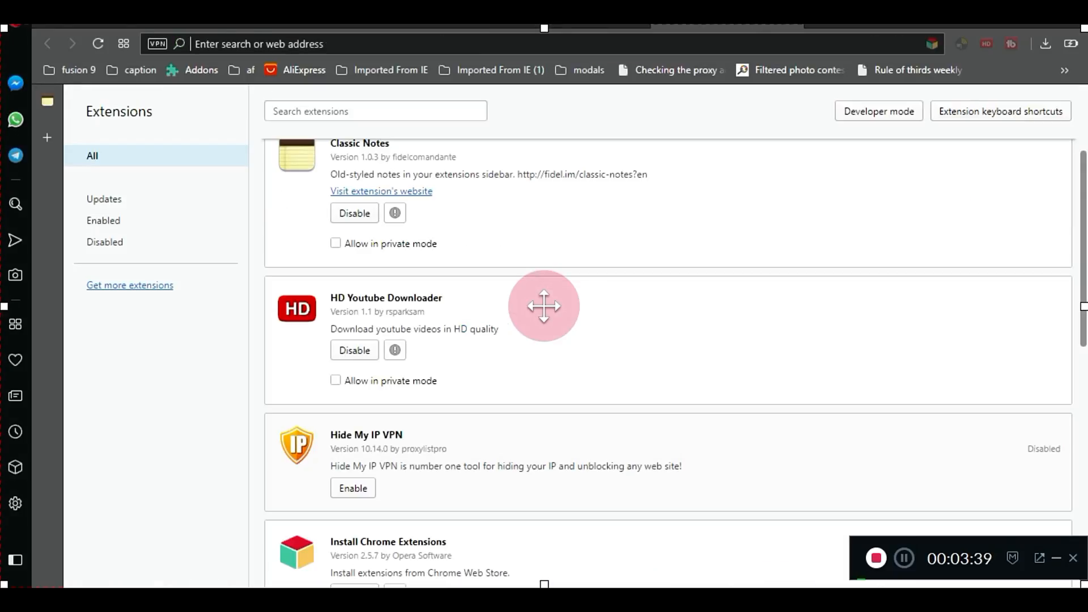
Install Grammarly for Chrome from the Extensions page and accept its permissions.
{"action": "scroll", "scroll_direction": "down", "scroll_amount": 3}
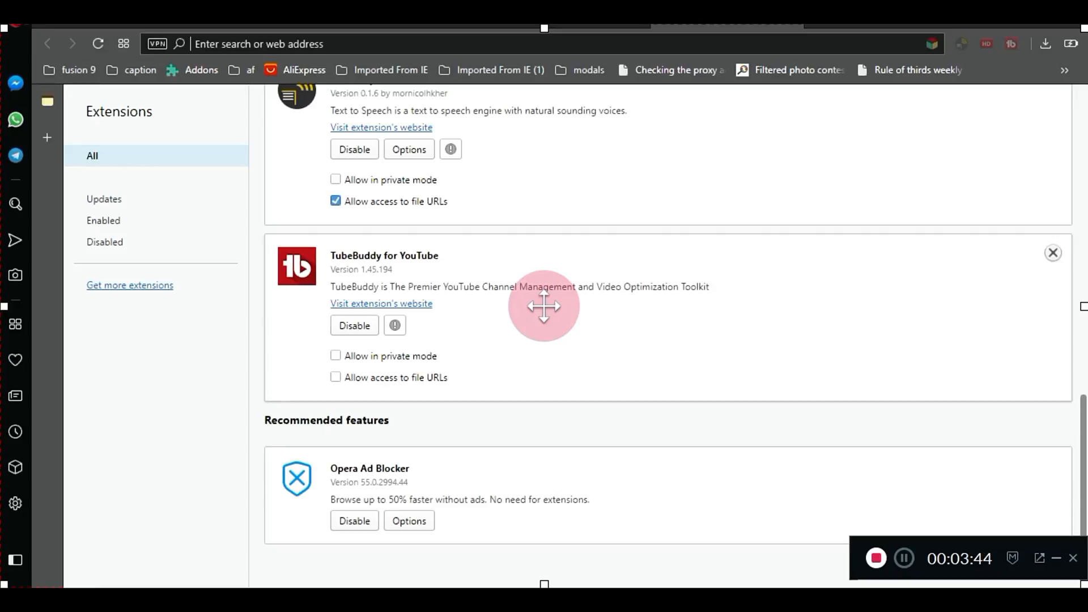
{"action": "scroll", "scroll_direction": "up", "scroll_amount": 3}
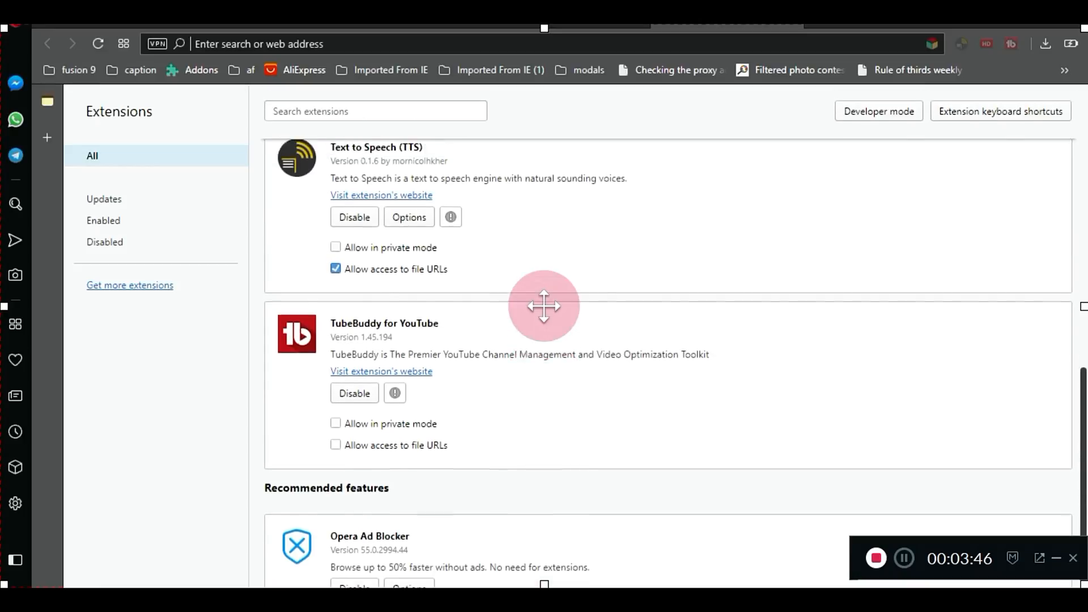
{"action": "scroll", "scroll_direction": "up", "scroll_amount": 3}
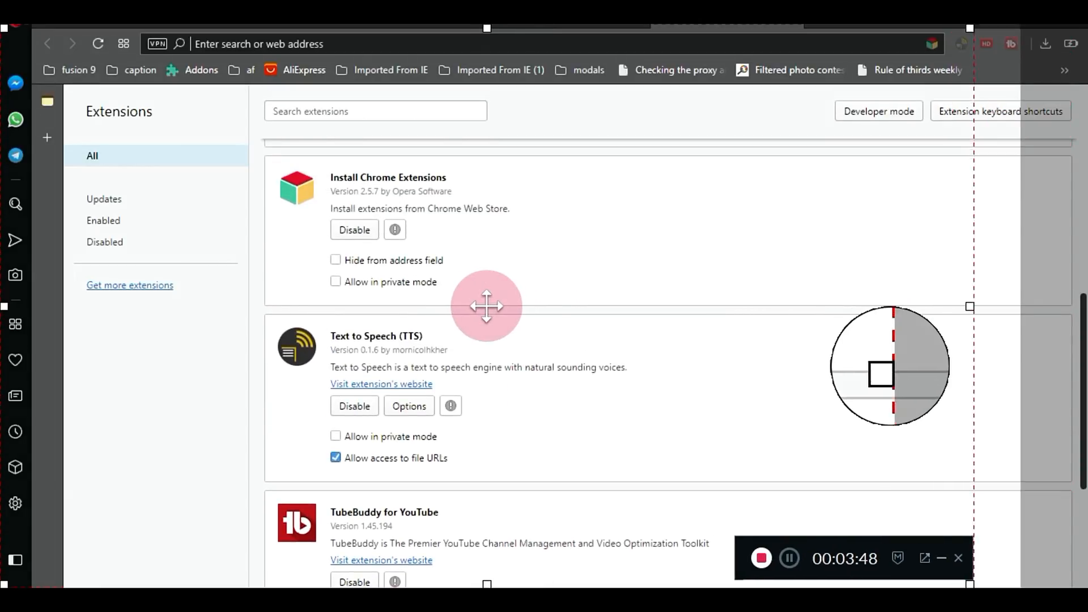
{"action": "scroll", "scroll_direction": "up", "scroll_amount": 3}
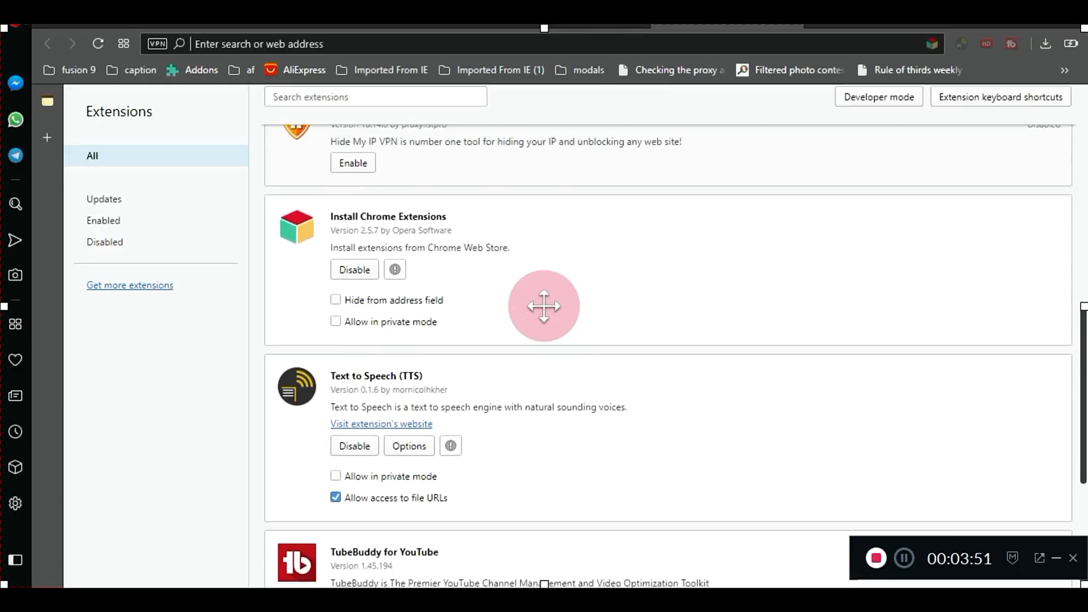
{"action": "scroll", "scroll_direction": "up", "scroll_amount": 3}
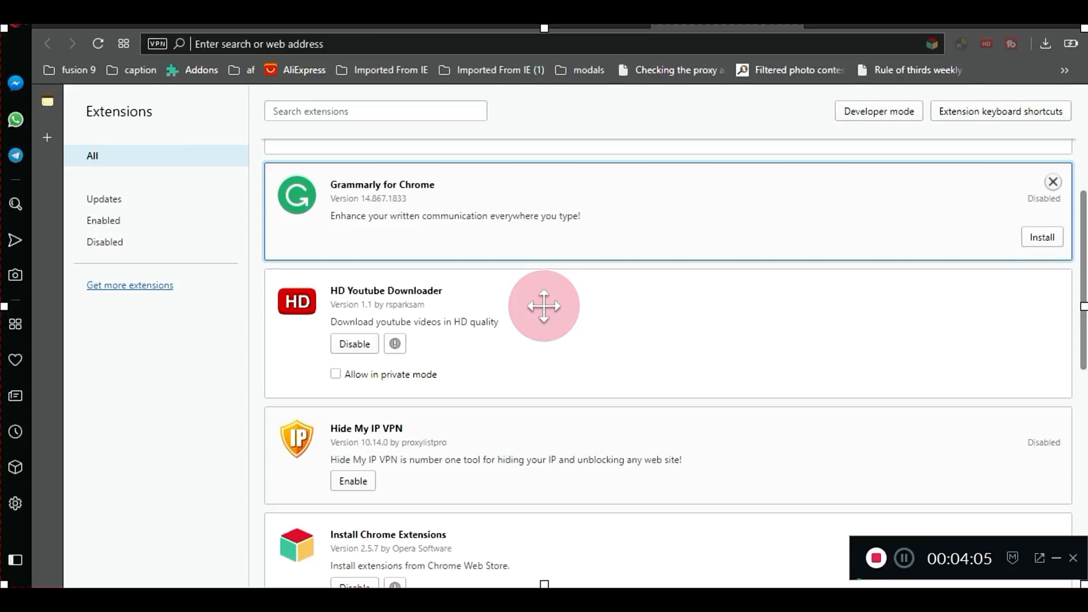
{"action": "left_click", "coordinate": [1042, 237]}
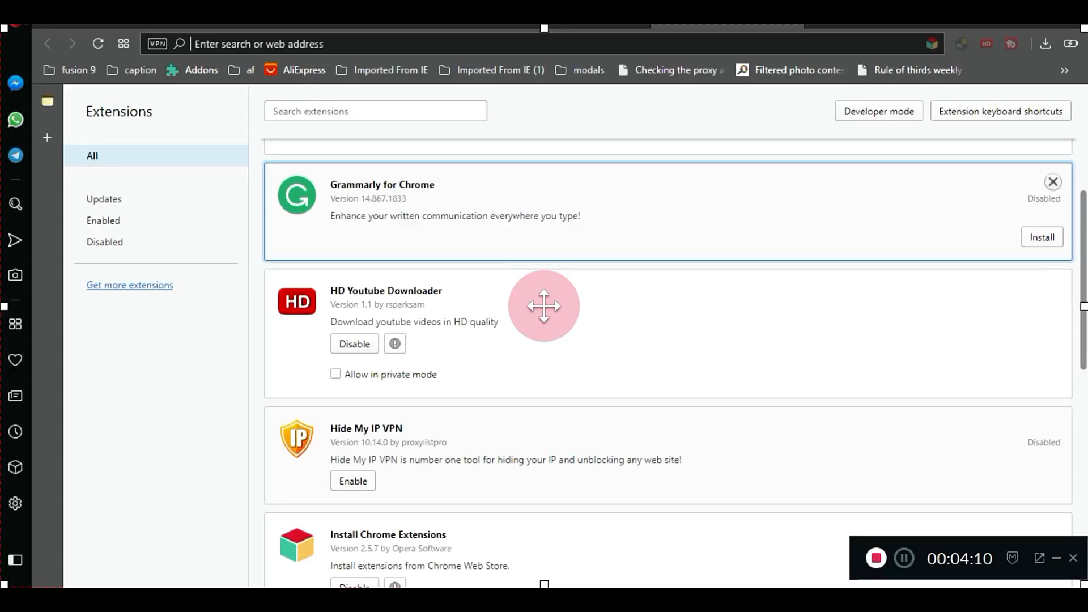
{"action": "left_click", "coordinate": [1042, 237]}
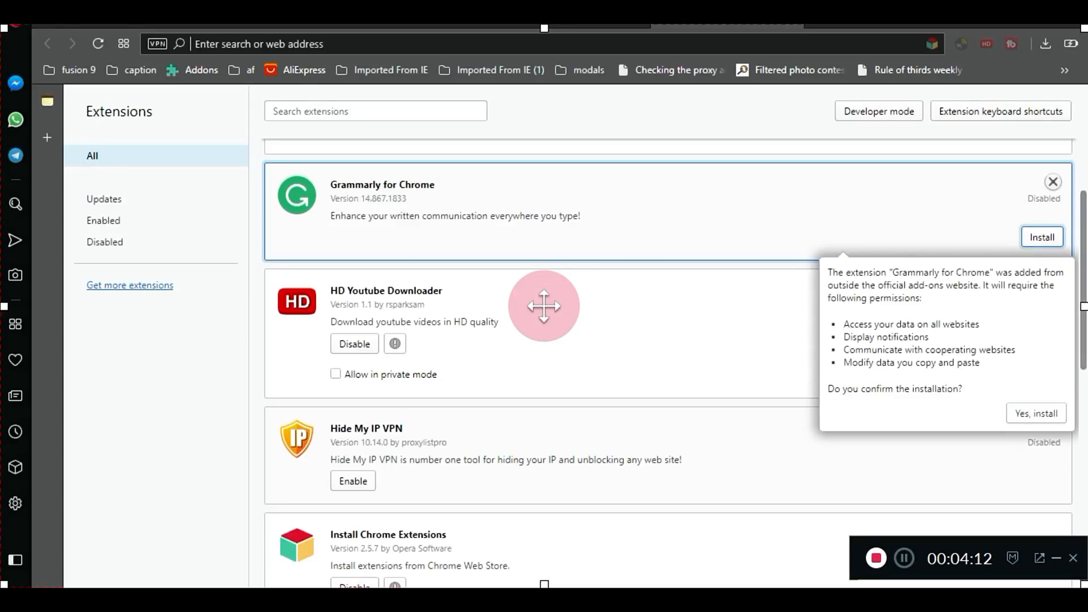
{"action": "left_click", "coordinate": [1035, 413]}
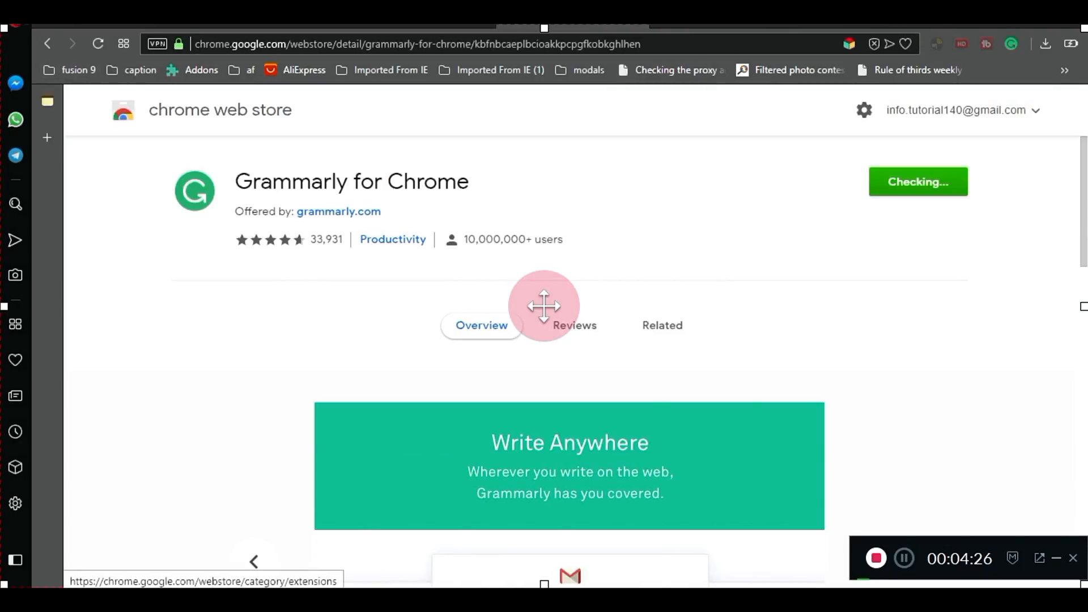
Return to Opera's Extensions page showing Grammarly for Chrome enabled.
{"action": "left_click", "coordinate": [46, 44]}
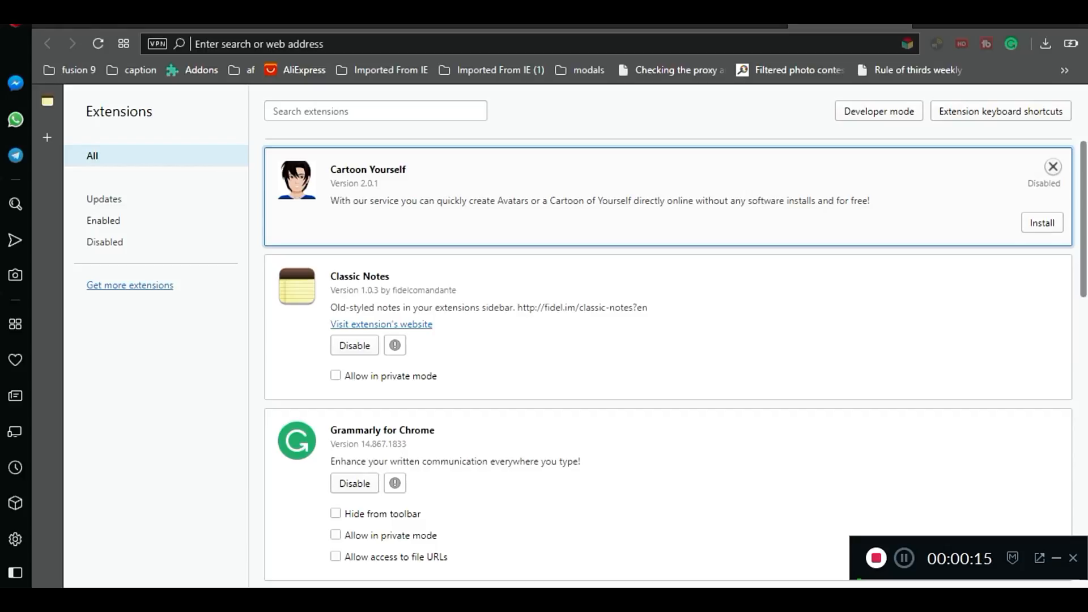
Remove the Cartoon Yourself extension and confirm in the Remove extension dialog.
{"action": "left_click", "coordinate": [1042, 222]}
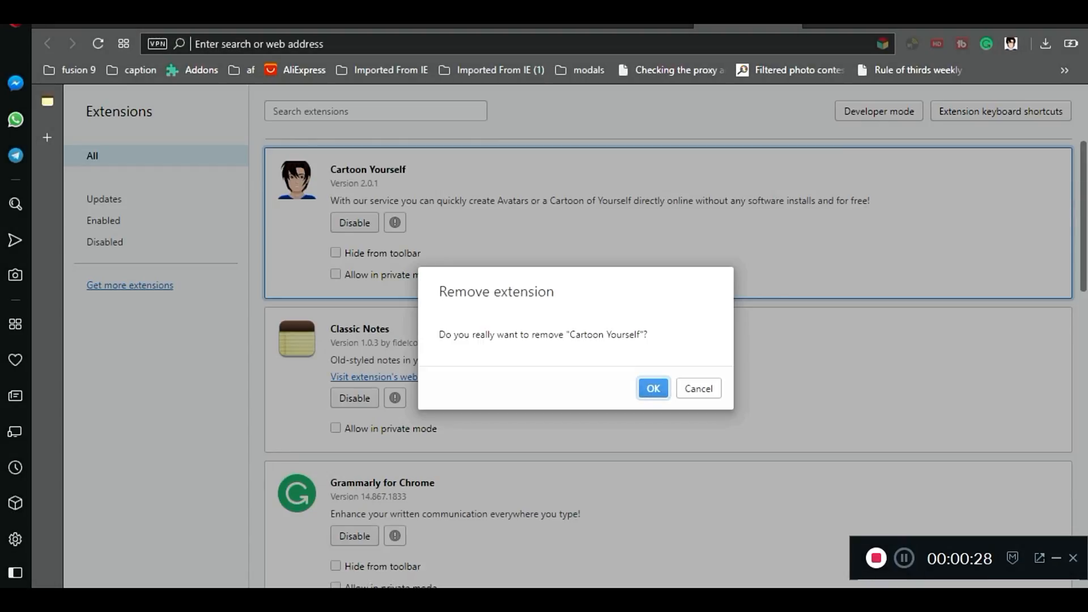
{"action": "left_click", "coordinate": [652, 387]}
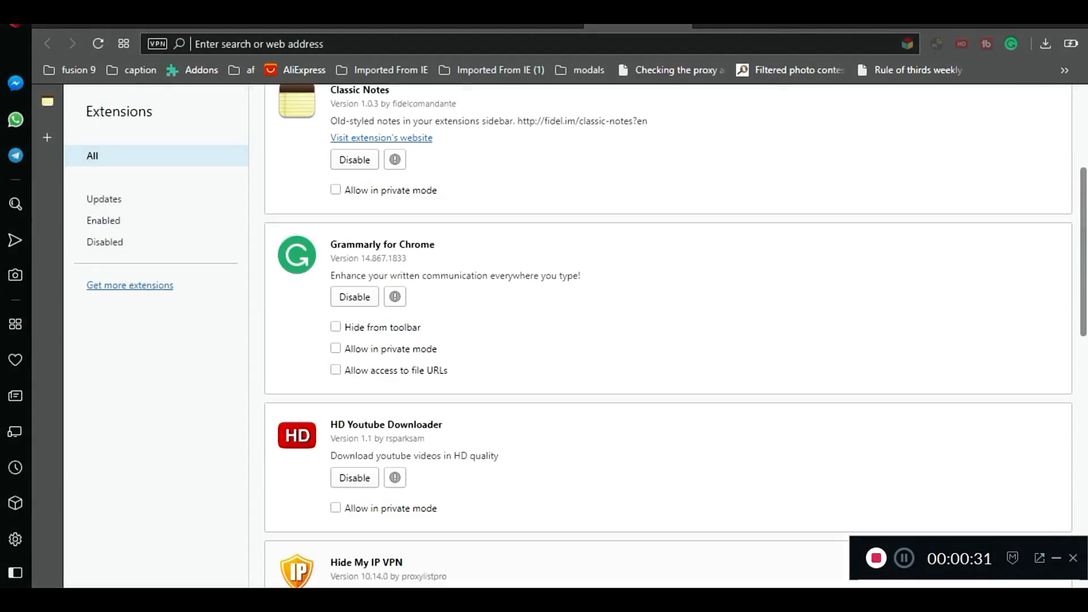
{"action": "scroll", "scroll_direction": "up", "scroll_amount": 3}
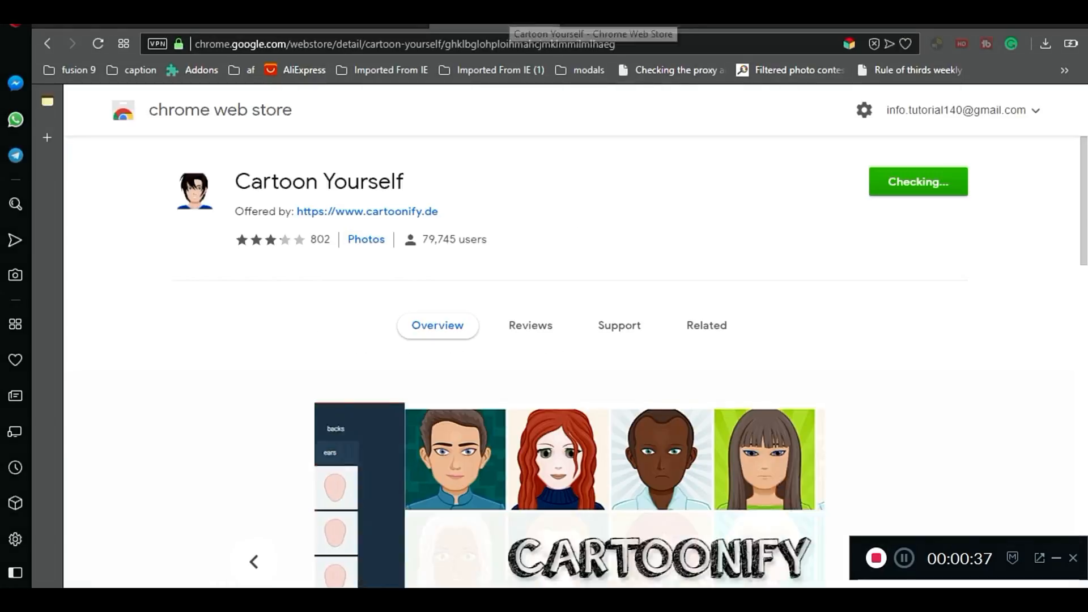
Return to the store's Extensions category, advance the banner to Office, and add it to Opera.
{"action": "left_click", "coordinate": [47, 44]}
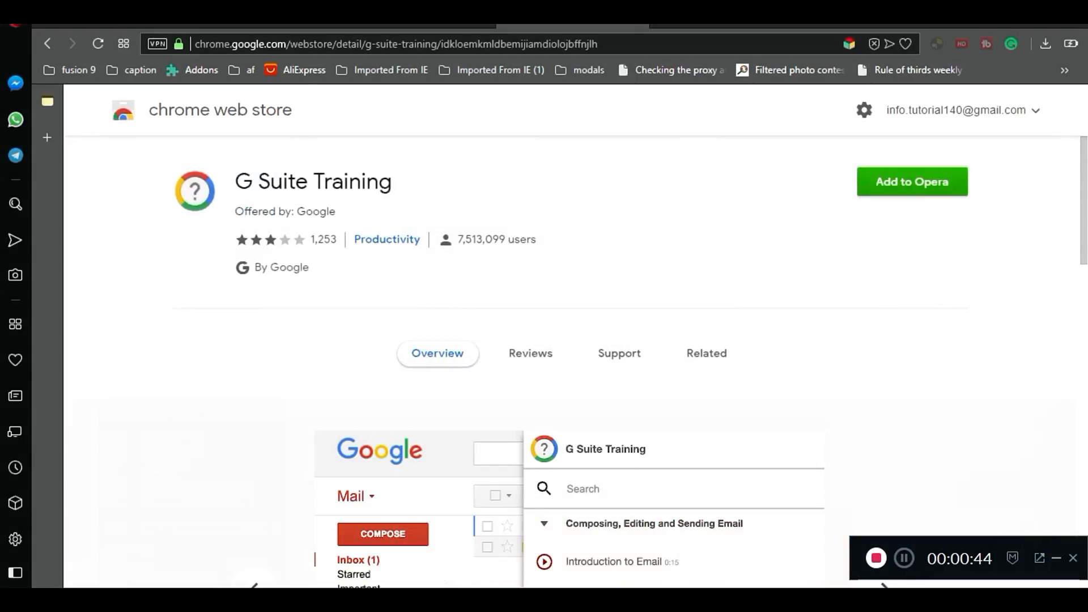
{"action": "scroll", "scroll_direction": "down", "scroll_amount": 3}
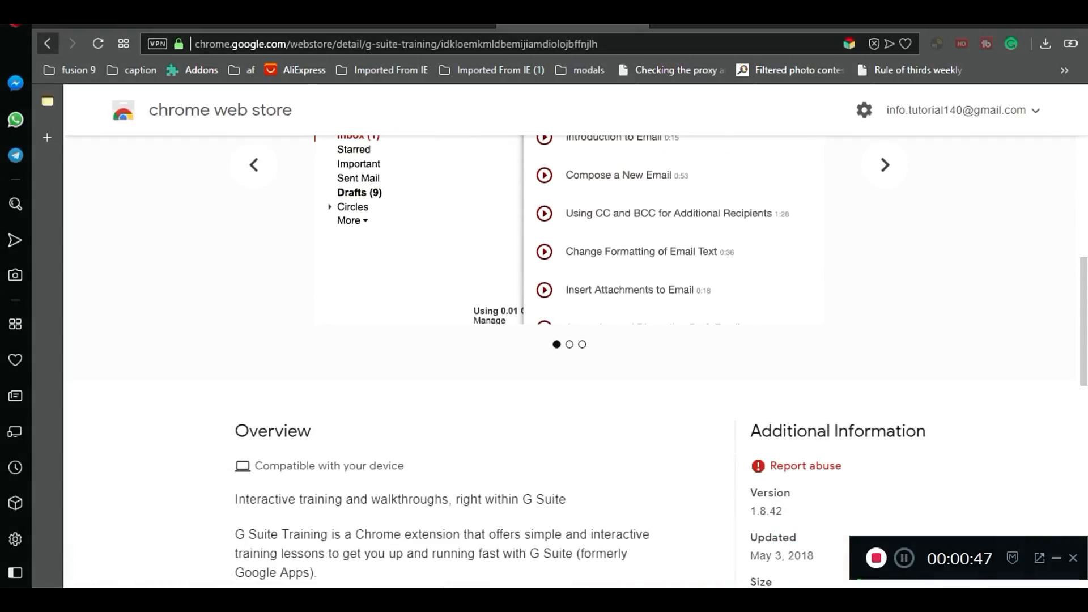
{"action": "left_click", "coordinate": [47, 44]}
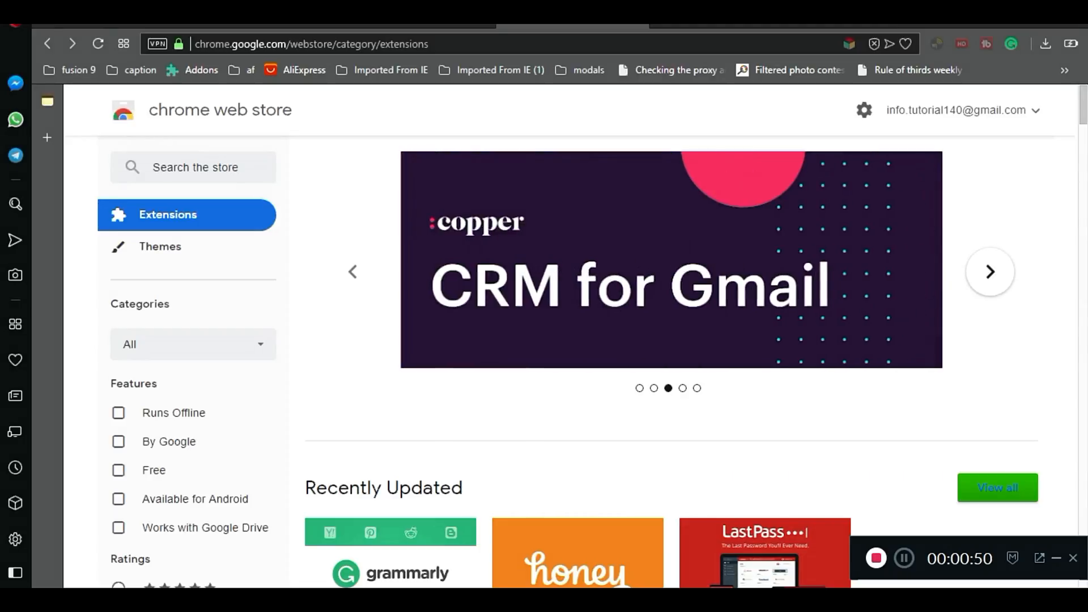
{"action": "left_click", "coordinate": [988, 272]}
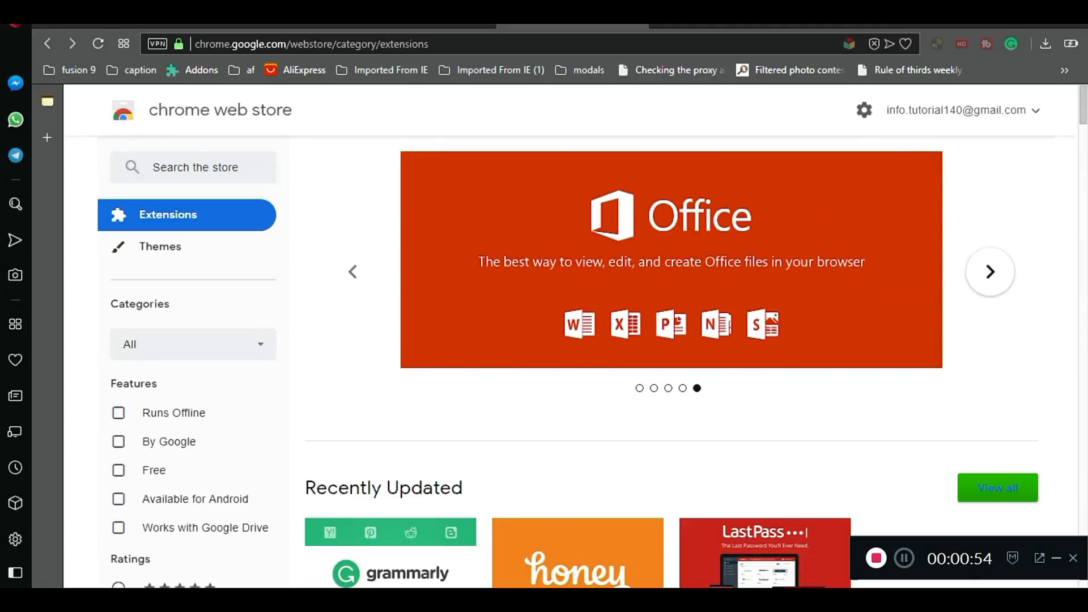
{"action": "left_click", "coordinate": [670, 259]}
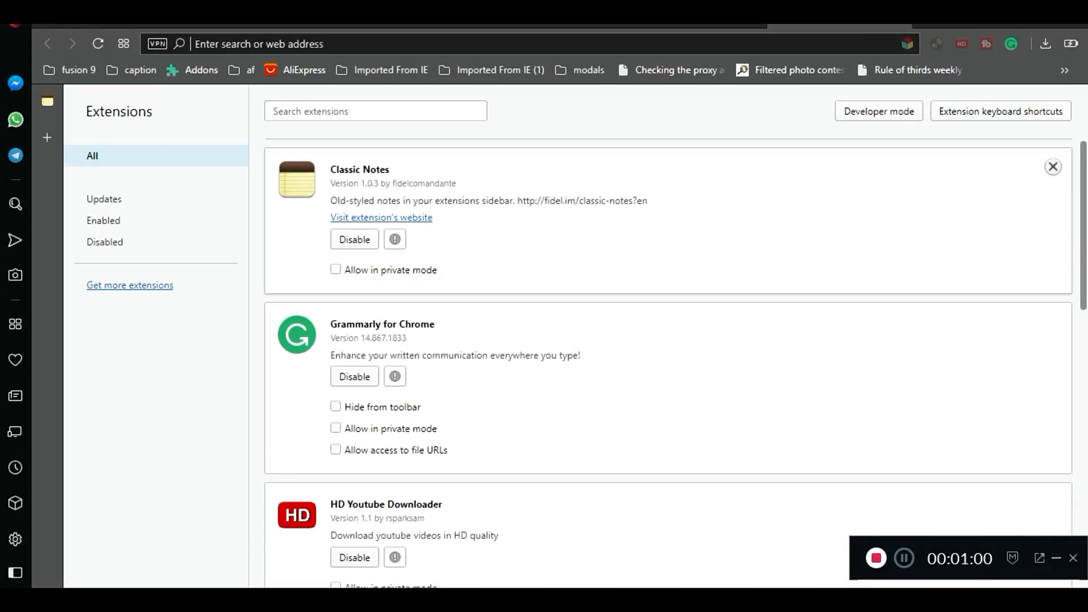
Scroll the Extensions page to Office Online and install it.
{"action": "scroll", "scroll_direction": "down", "scroll_amount": 3}
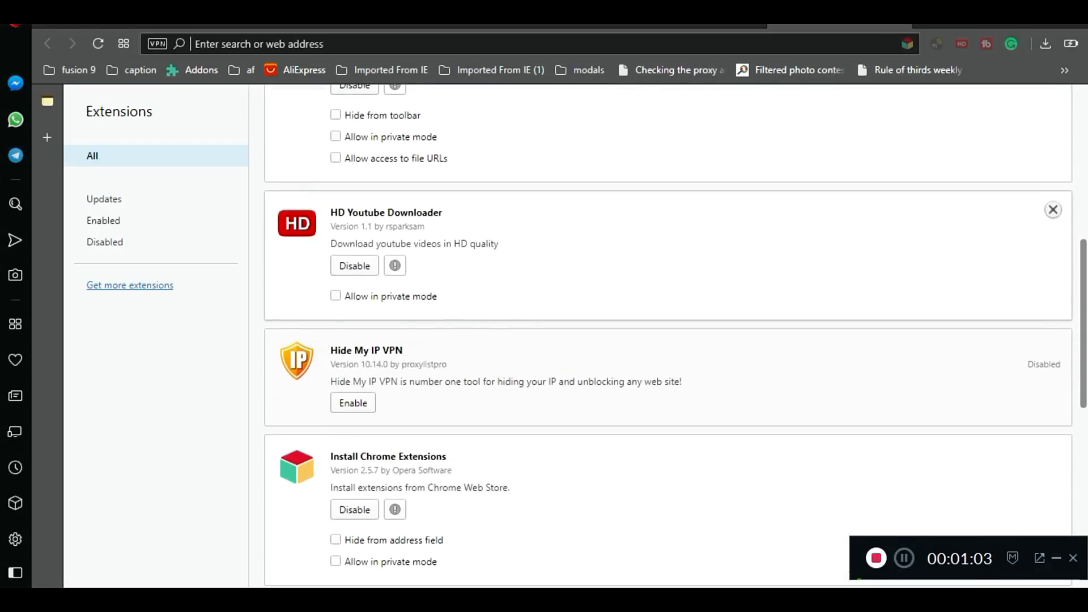
{"action": "scroll", "scroll_direction": "up", "scroll_amount": 3}
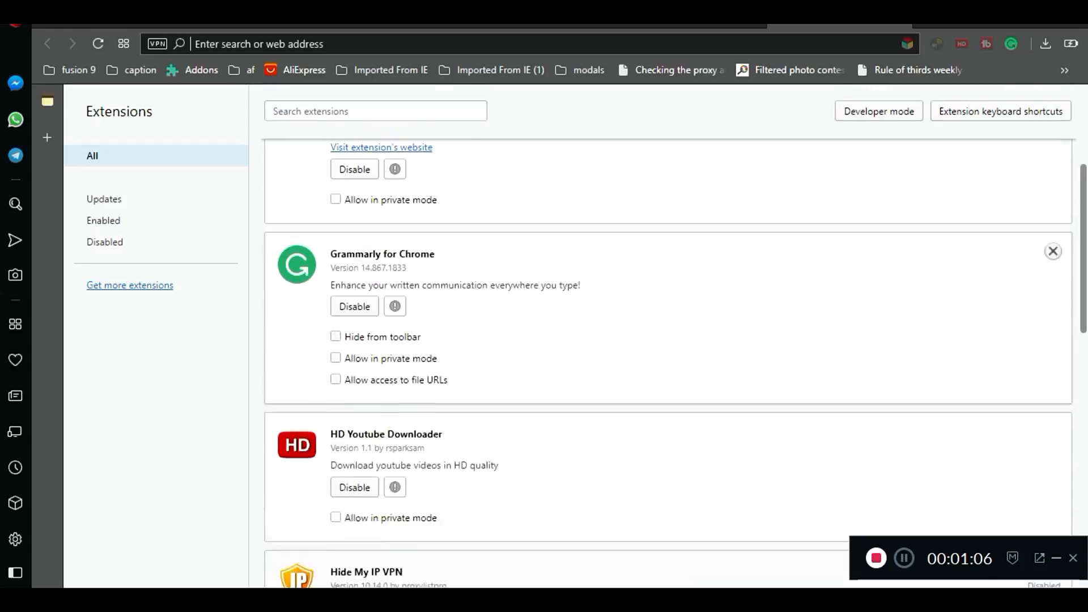
{"action": "scroll", "scroll_direction": "down", "scroll_amount": 3}
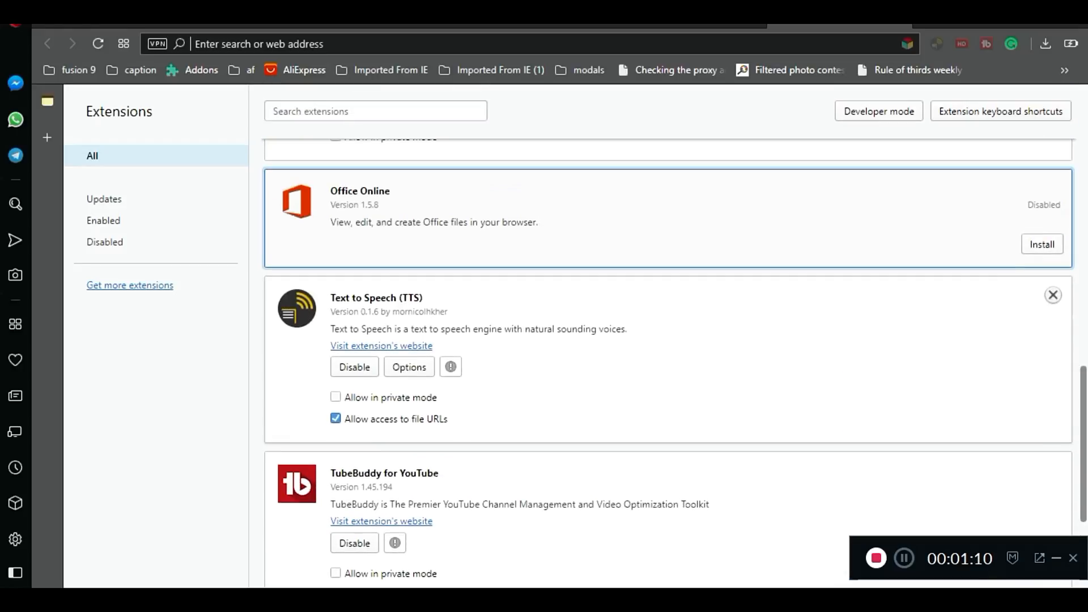
{"action": "mouse_move", "coordinate": [1053, 188]}
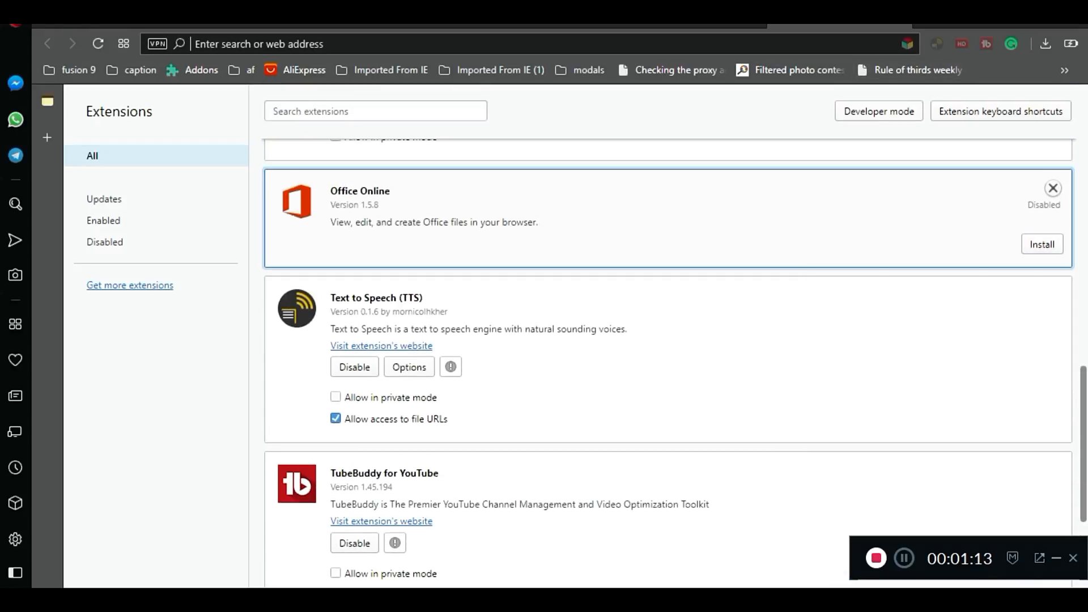
{"action": "left_click", "coordinate": [1041, 243]}
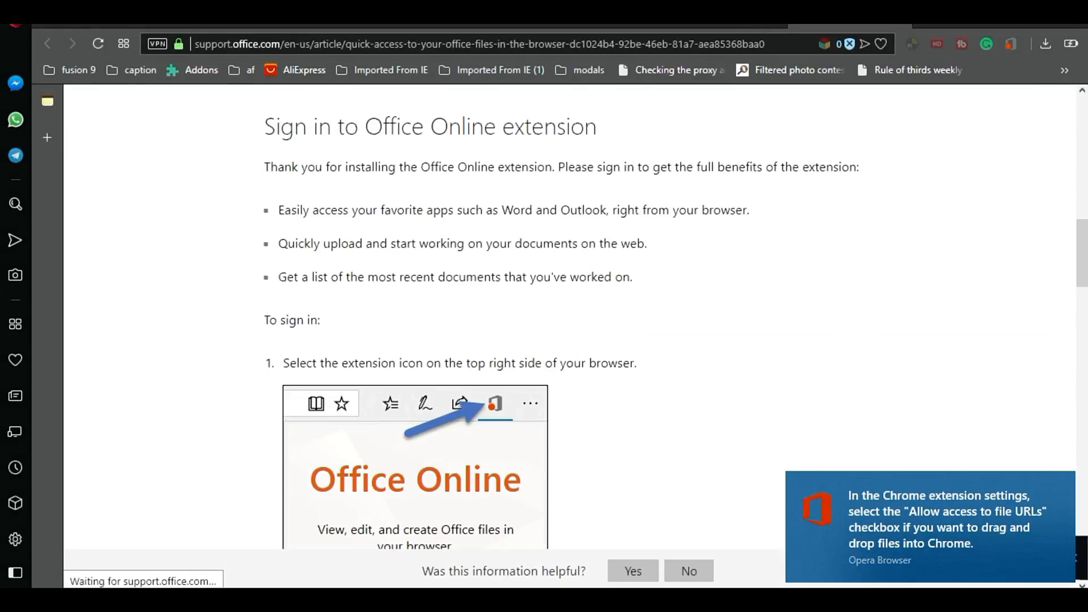
Open the Office Online toolbar popup offering Microsoft account sign-in, then scroll the support article.
{"action": "left_click", "coordinate": [1011, 44]}
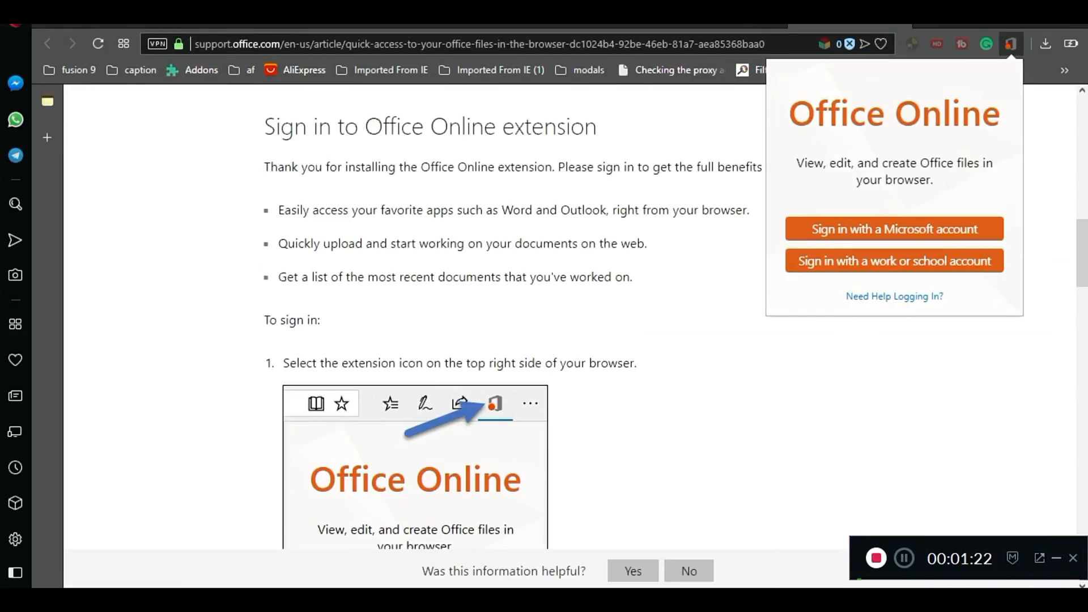
{"action": "scroll", "scroll_direction": "down", "scroll_amount": 3}
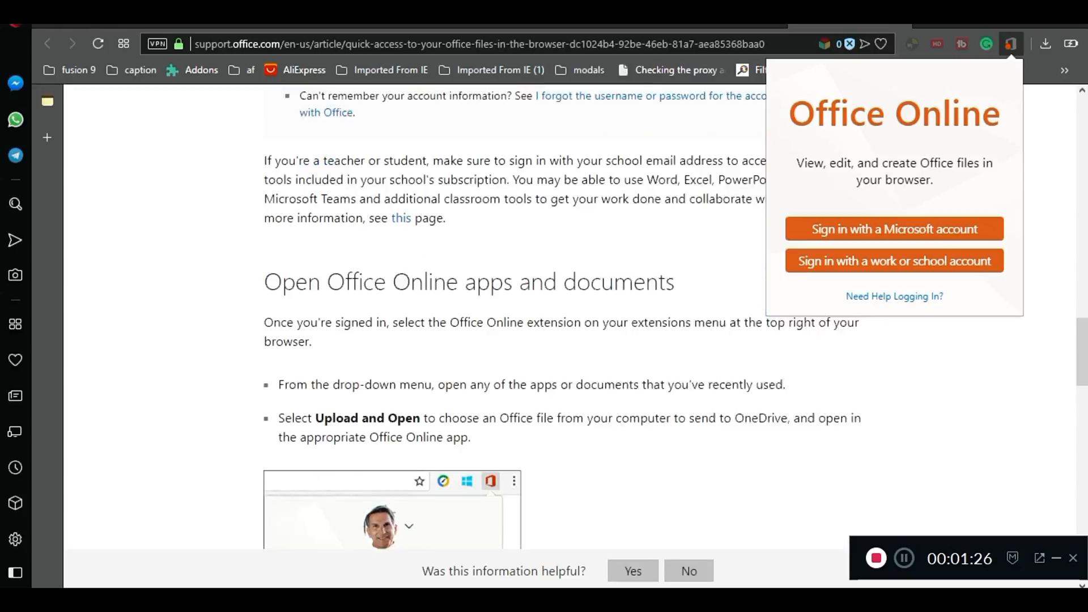
{"action": "scroll", "scroll_direction": "down", "scroll_amount": 3}
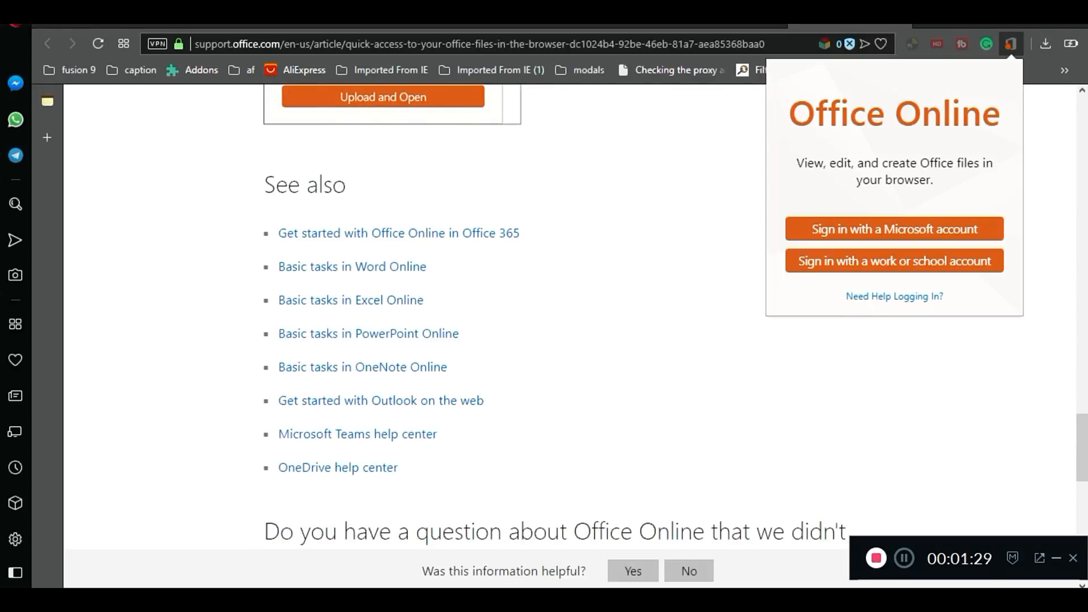